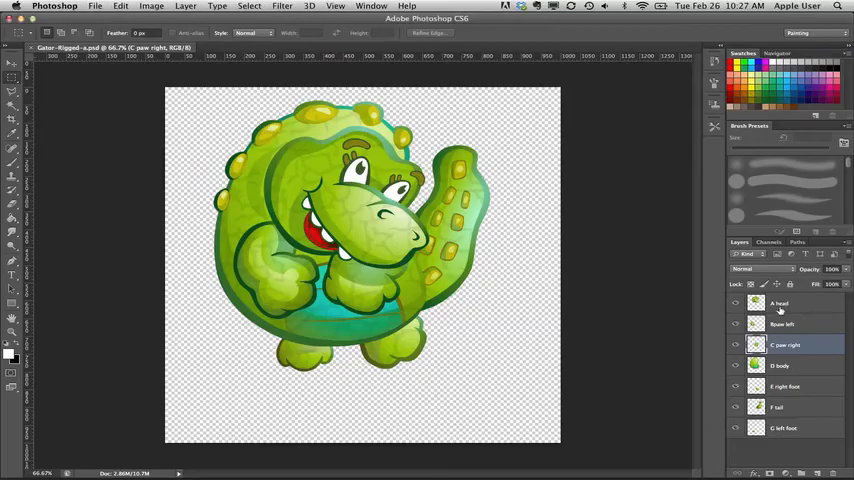
Step: Inspect several of the gator's part layers in the source artwork
{"action": "left_click", "coordinate": [784, 324]}
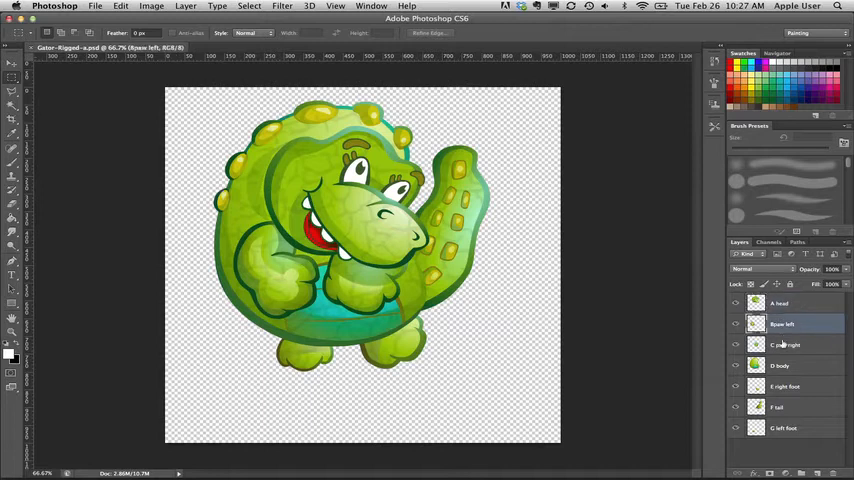
{"action": "left_click", "coordinate": [784, 344]}
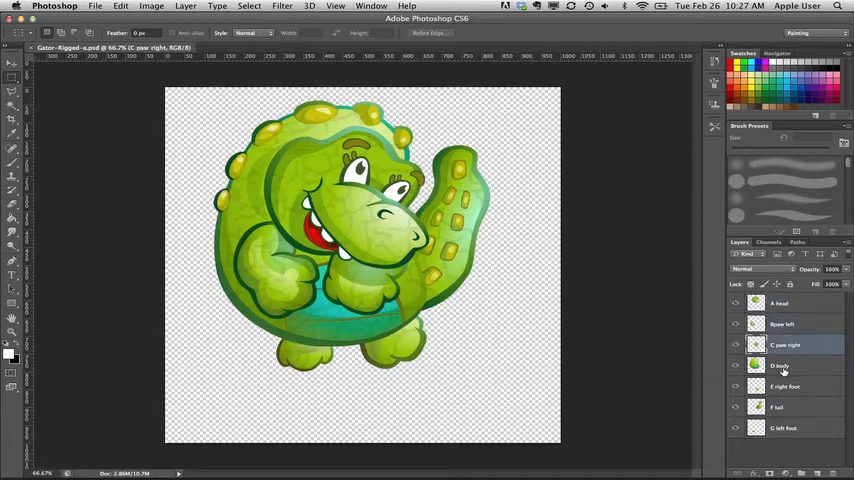
{"action": "left_click", "coordinate": [784, 364]}
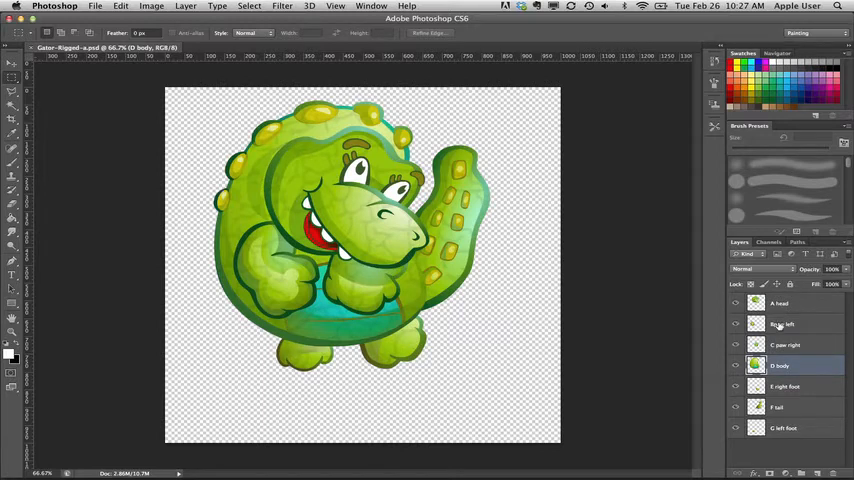
{"action": "double_click", "coordinate": [784, 324]}
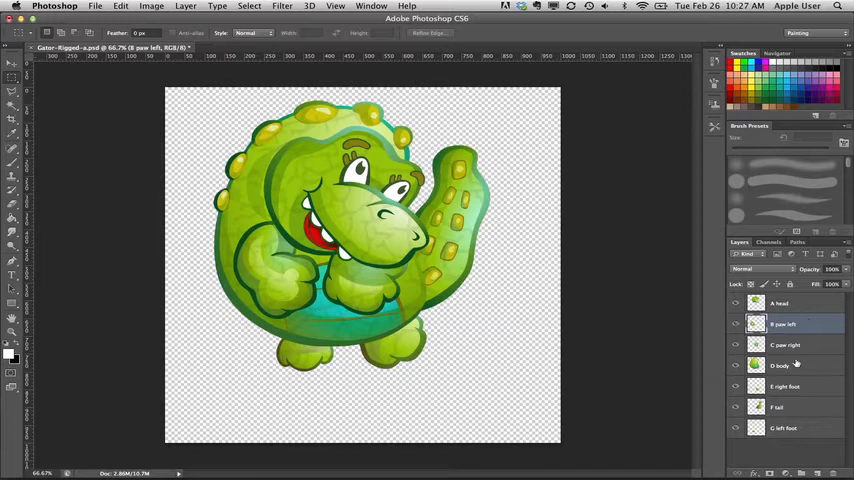
{"action": "left_click", "coordinate": [784, 344]}
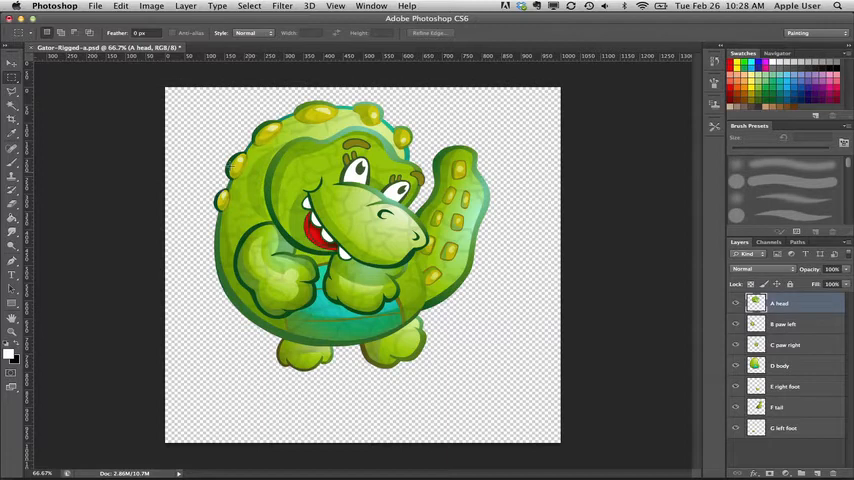
{"action": "mouse_move", "coordinate": [488, 260]}
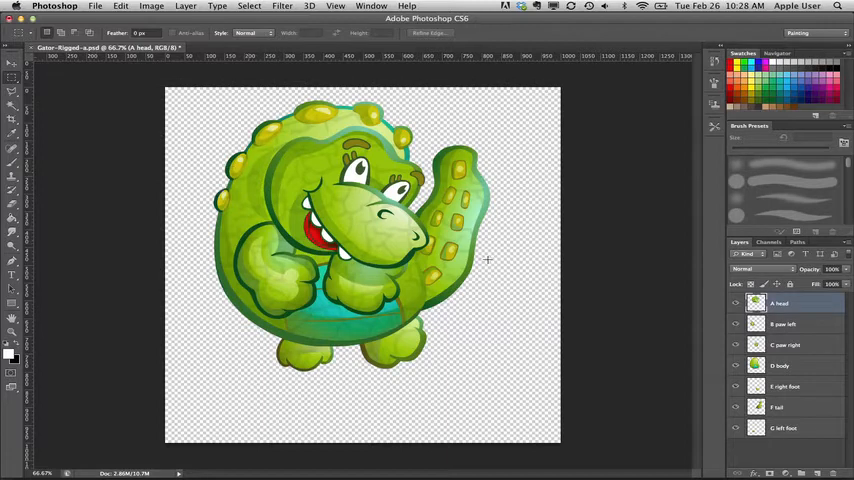
{"action": "mouse_move", "coordinate": [370, 232]}
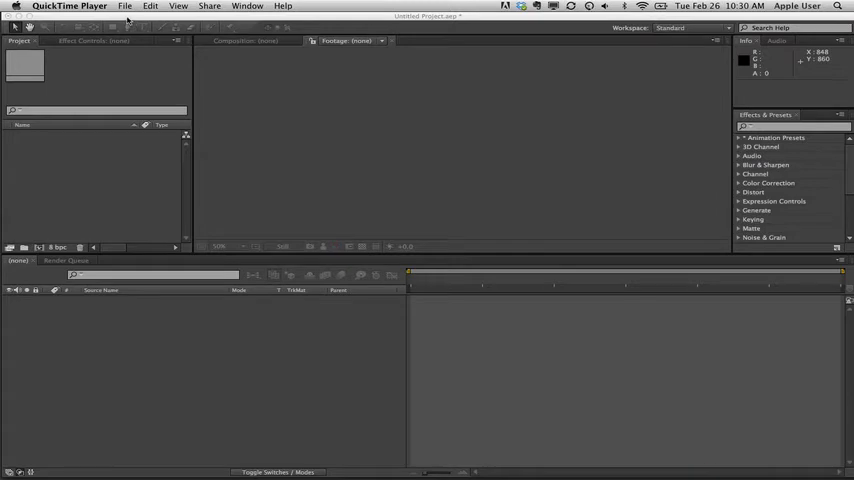
{"action": "mouse_move", "coordinate": [128, 52]}
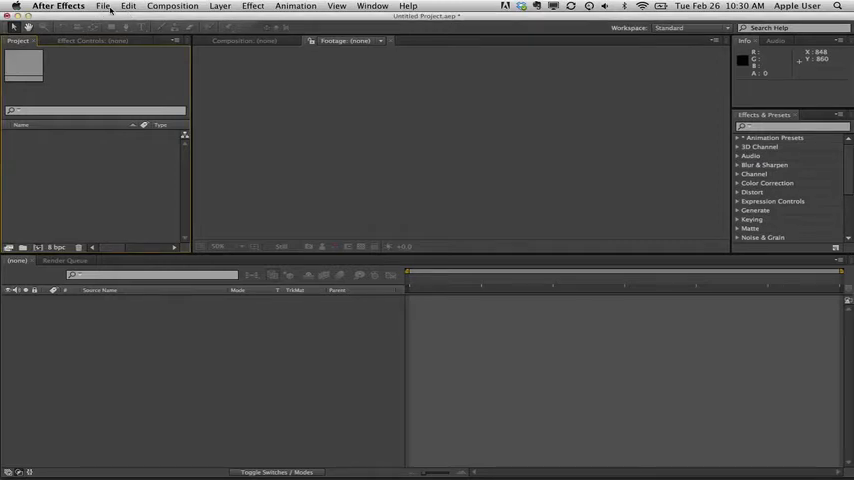
Step: Import a file and choose Gator-Rigged-a.psd to bring in as a composition
{"action": "left_click", "coordinate": [104, 8]}
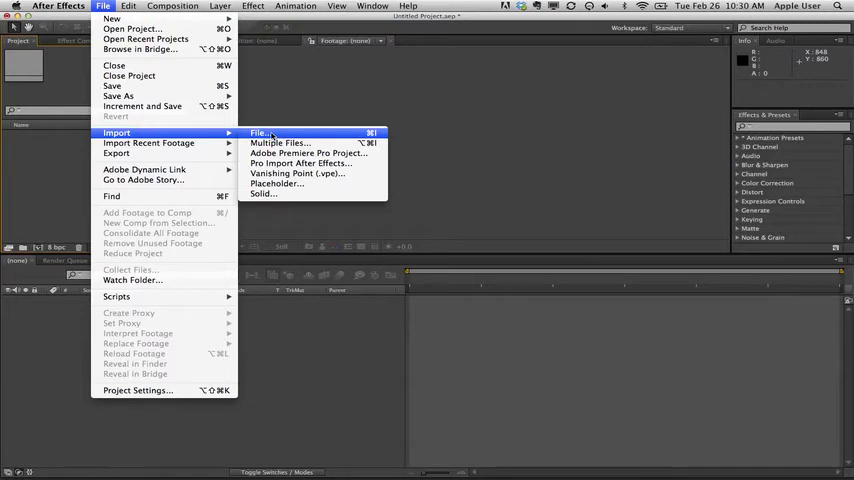
{"action": "left_click", "coordinate": [260, 132]}
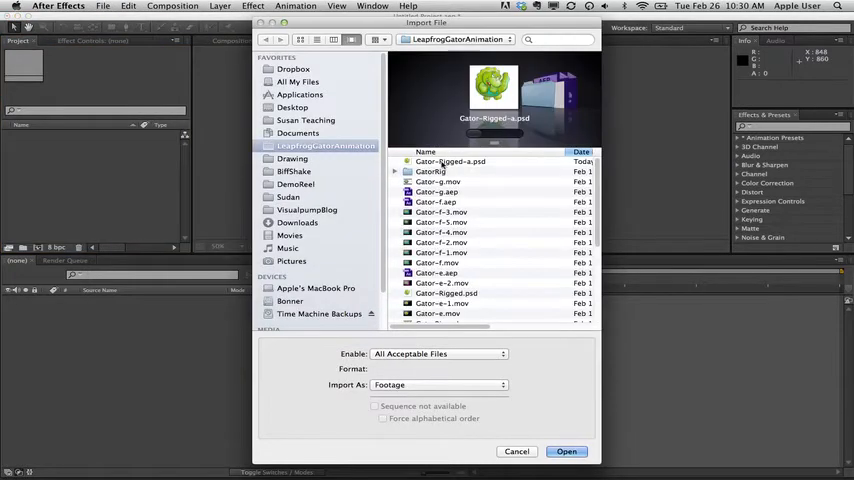
{"action": "left_click", "coordinate": [452, 160]}
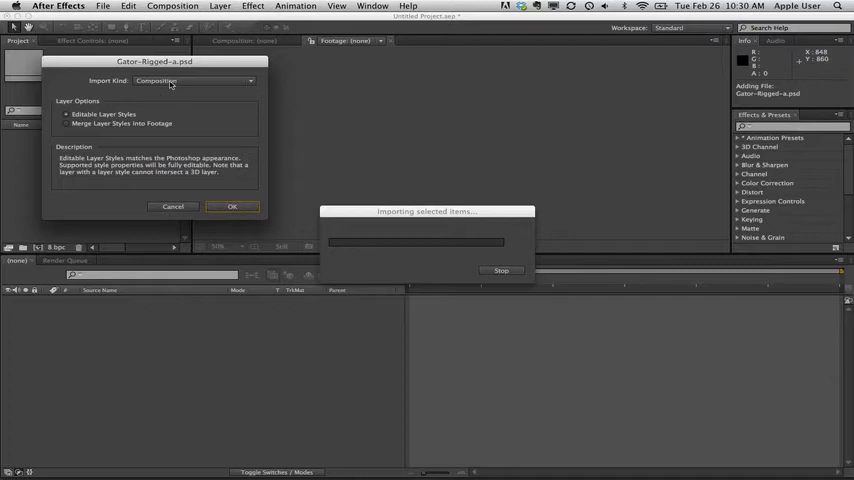
Step: Confirm the composition import and inspect the F tail layer in the Project panel
{"action": "left_click", "coordinate": [232, 206]}
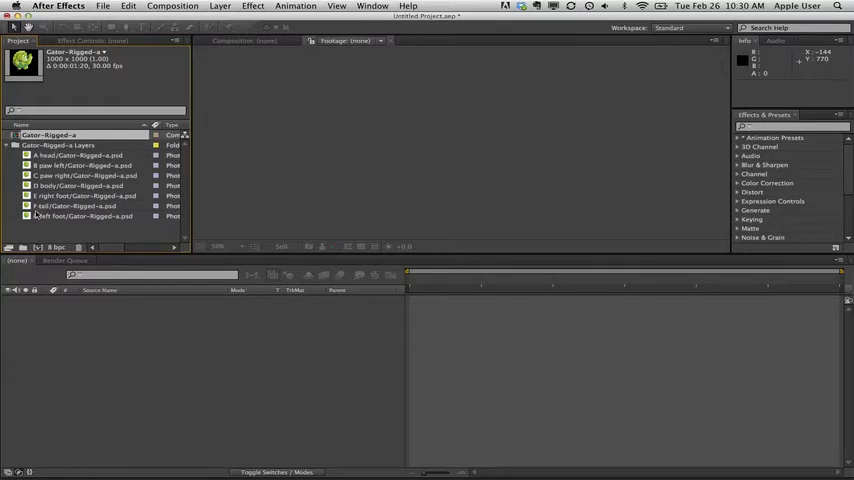
{"action": "left_click", "coordinate": [80, 156]}
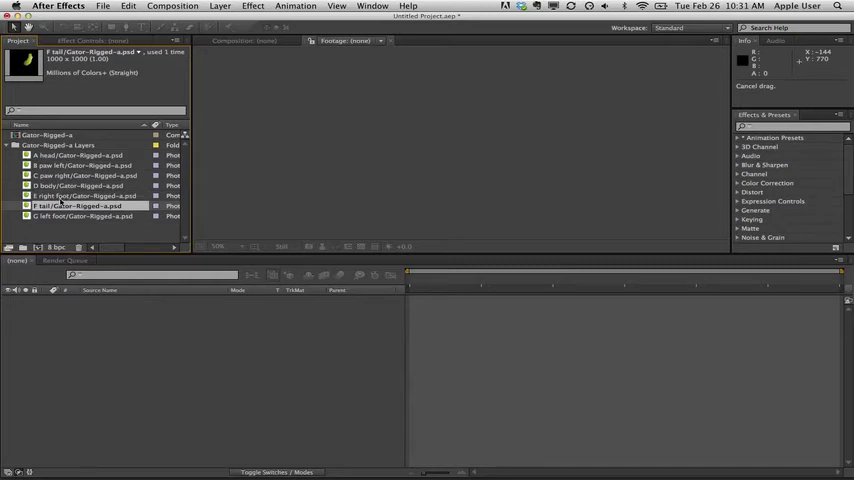
{"action": "mouse_move", "coordinate": [118, 386]}
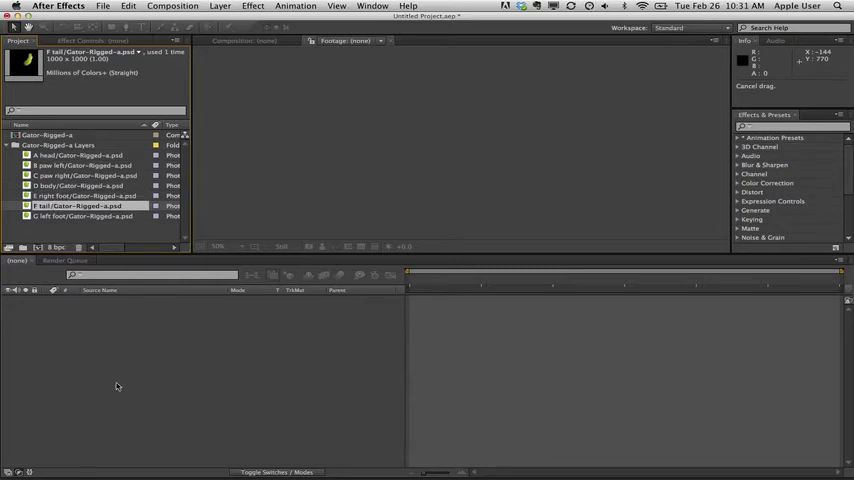
{"action": "left_click", "coordinate": [82, 156]}
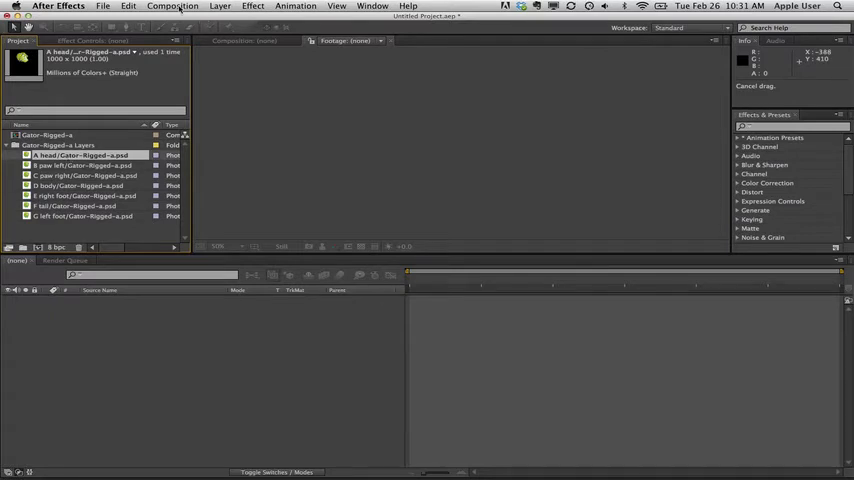
Step: Create a new composition named Gator after reviewing its advanced settings
{"action": "left_click", "coordinate": [172, 6]}
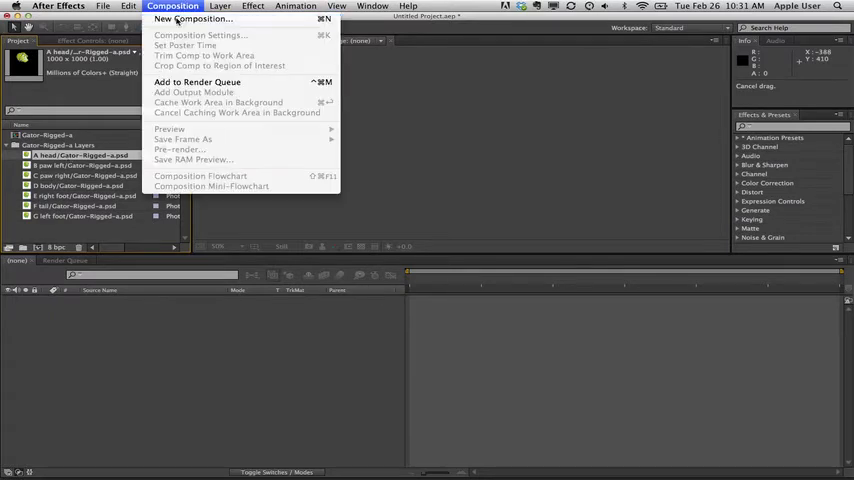
{"action": "left_click", "coordinate": [192, 20]}
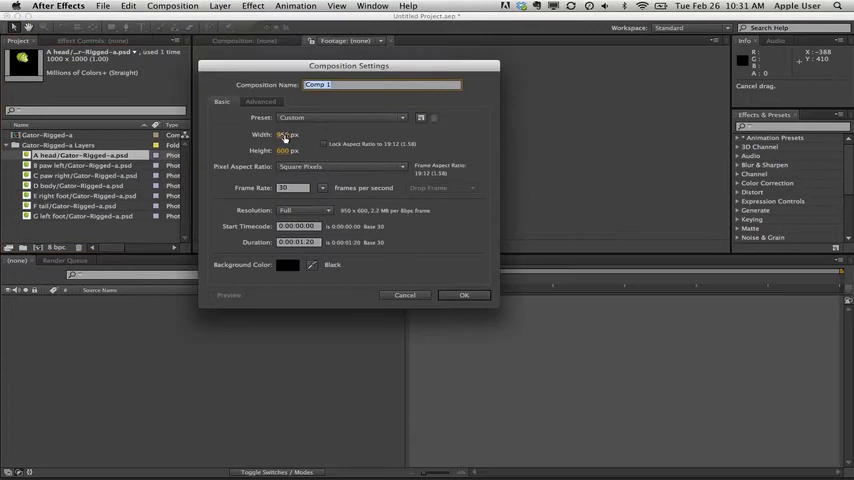
{"action": "left_click", "coordinate": [288, 150]}
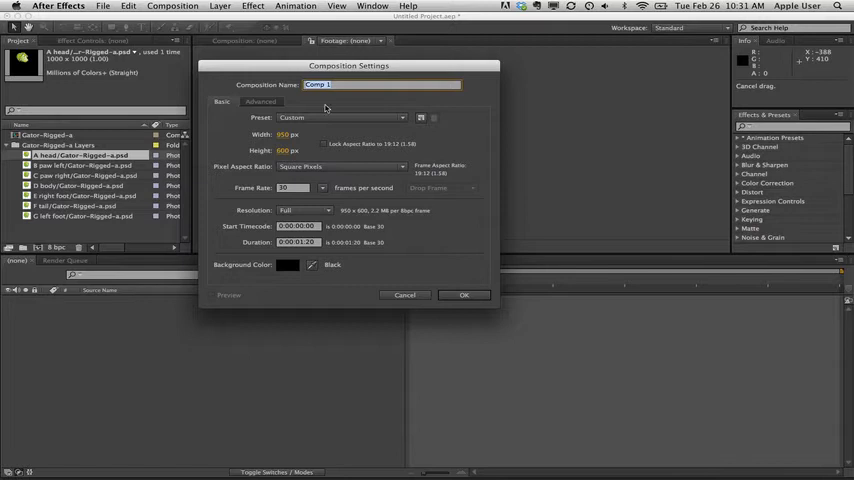
{"action": "type", "text": "Gator"}
{"action": "left_click", "coordinate": [296, 186]}
{"action": "type", "text": "15"}
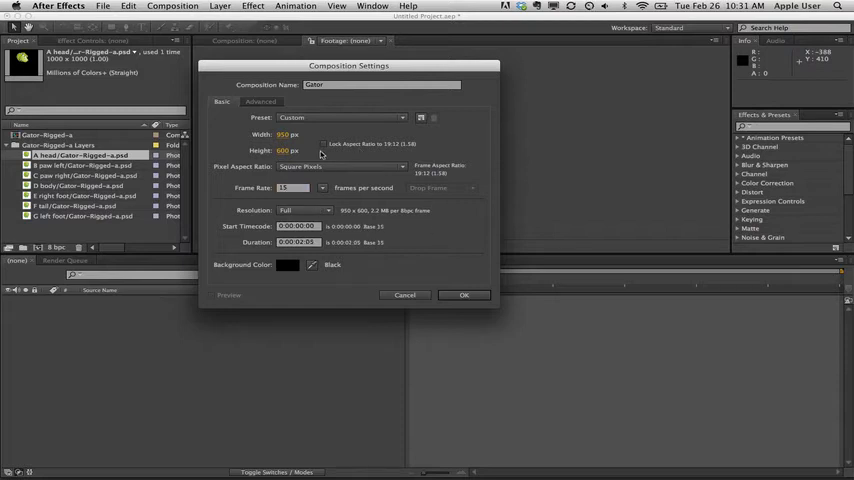
{"action": "left_click", "coordinate": [260, 100]}
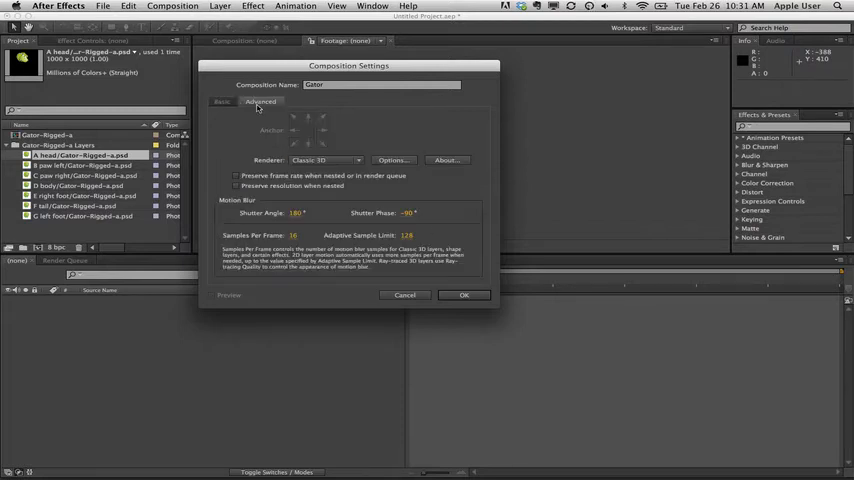
{"action": "left_click", "coordinate": [222, 100]}
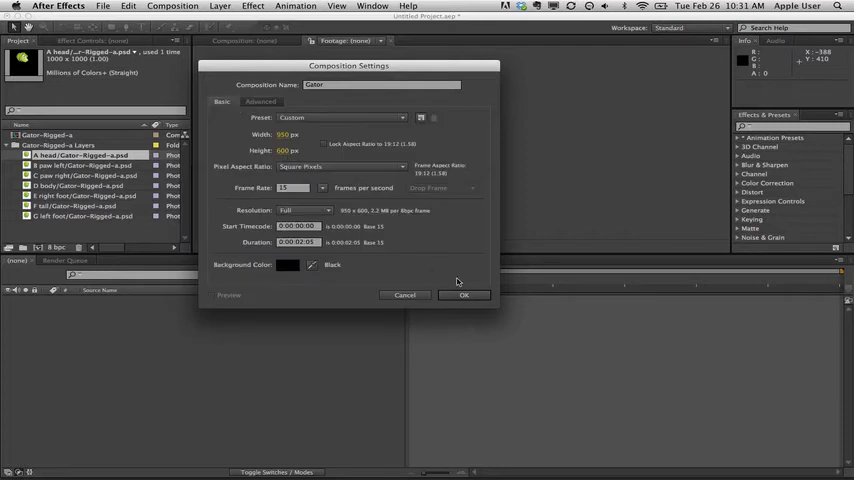
{"action": "left_click", "coordinate": [464, 294]}
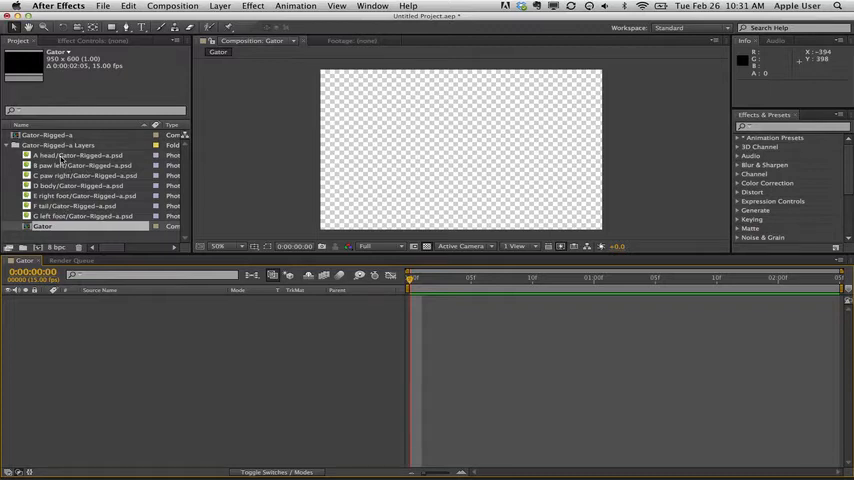
Step: Drag the seven gator part layers from the Layers folder into the Gator timeline
{"action": "left_click", "coordinate": [82, 156]}
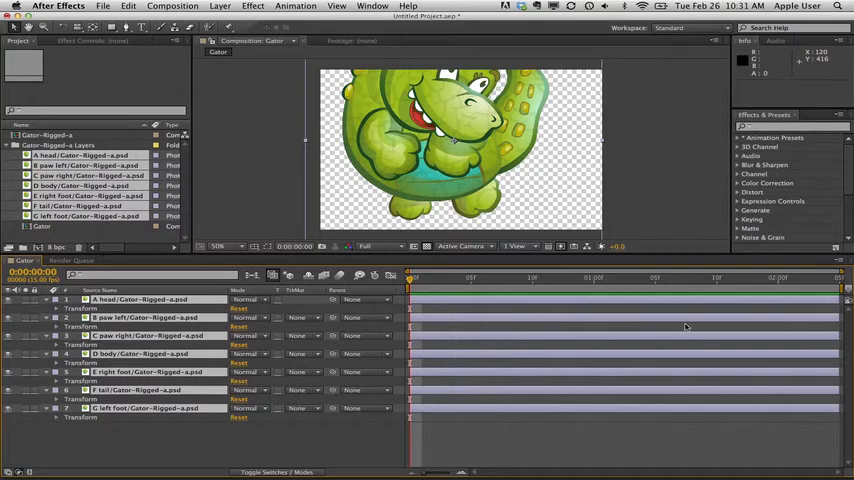
{"action": "mouse_move", "coordinate": [118, 400]}
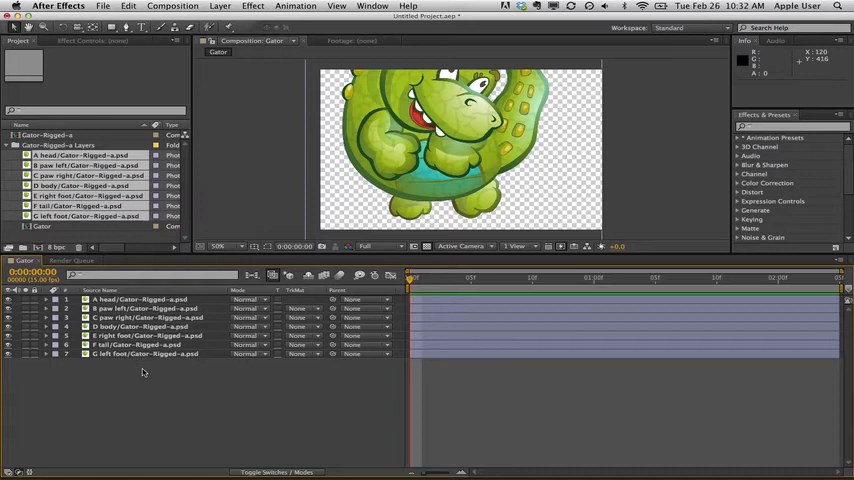
{"action": "mouse_move", "coordinate": [188, 384]}
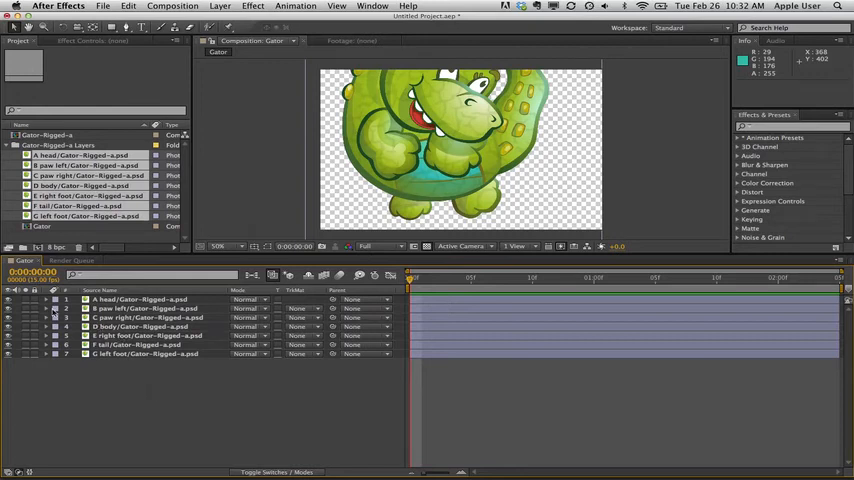
{"action": "left_click", "coordinate": [140, 300]}
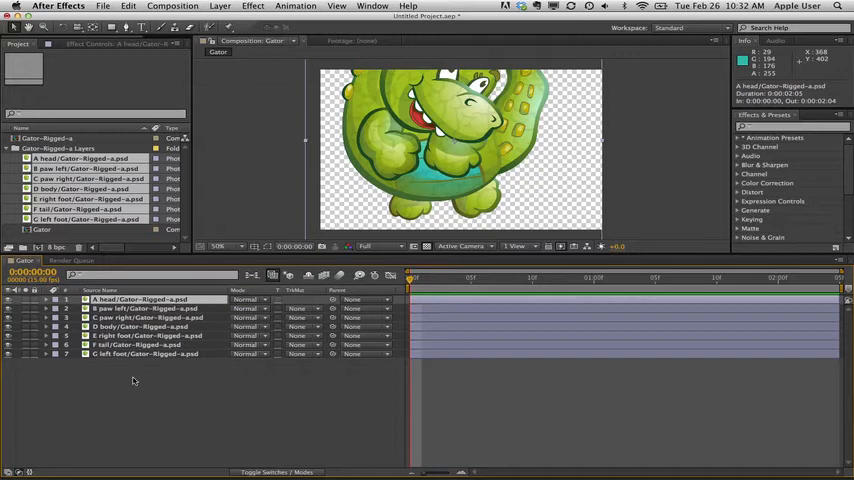
{"action": "mouse_move", "coordinate": [130, 412]}
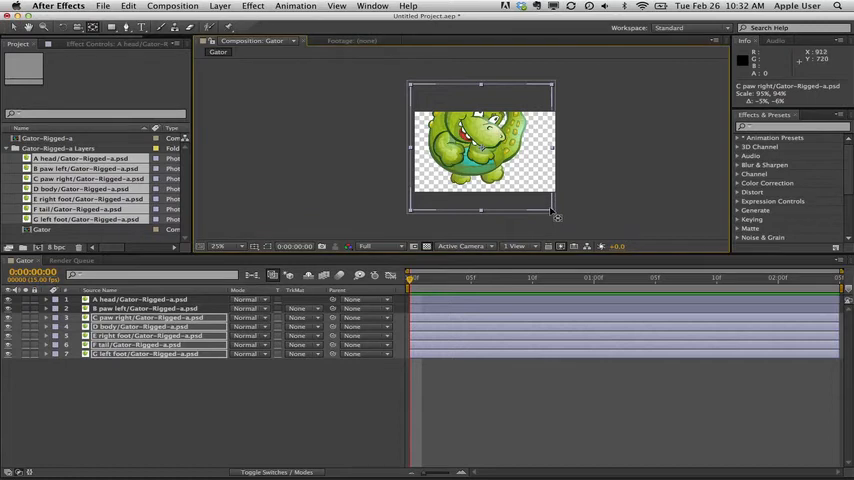
{"action": "mouse_move", "coordinate": [400, 176]}
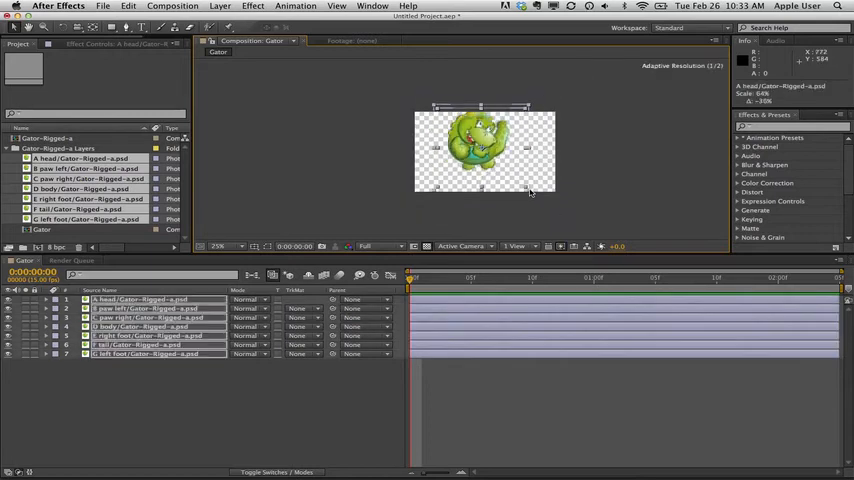
Step: Scale all gator layers down proportionally so the character fits the stage
{"action": "left_click_drag", "start_coordinate": [530, 188], "coordinate": [538, 196]}
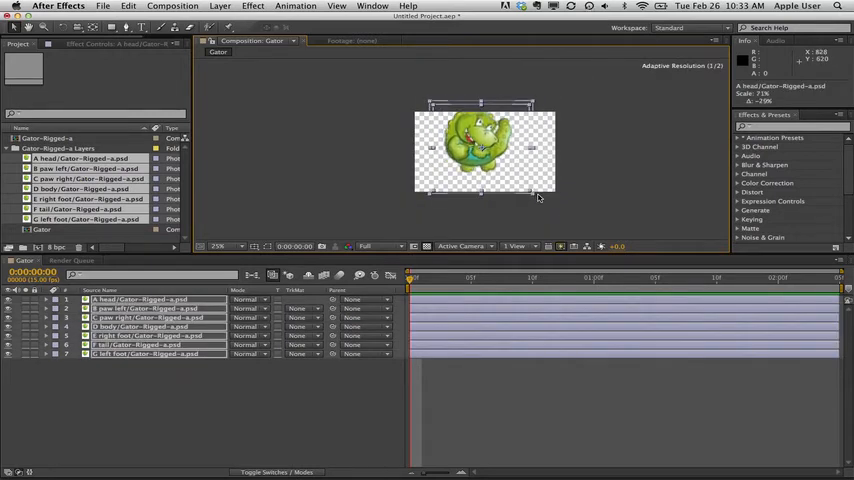
{"action": "left_click_drag", "start_coordinate": [556, 186], "coordinate": [540, 196]}
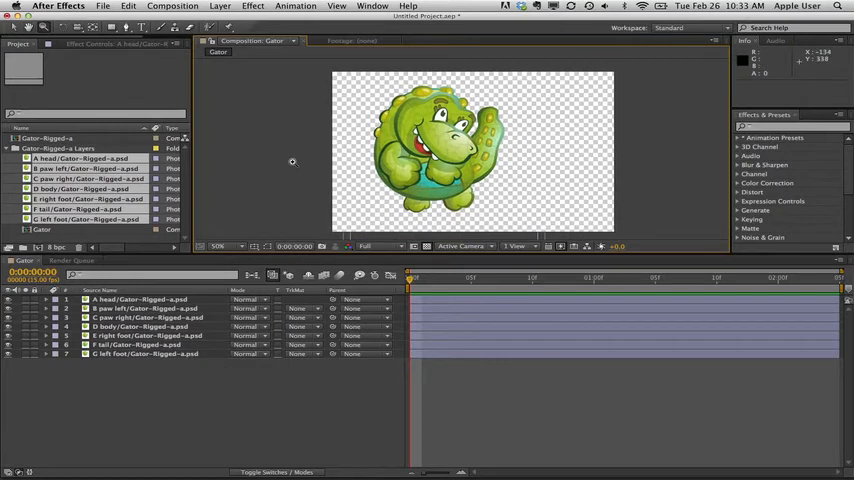
{"action": "mouse_move", "coordinate": [278, 374]}
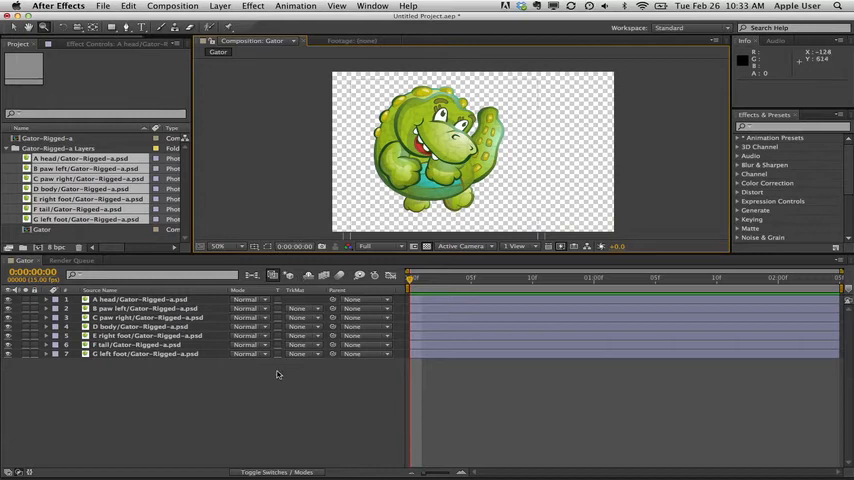
{"action": "mouse_move", "coordinate": [116, 402]}
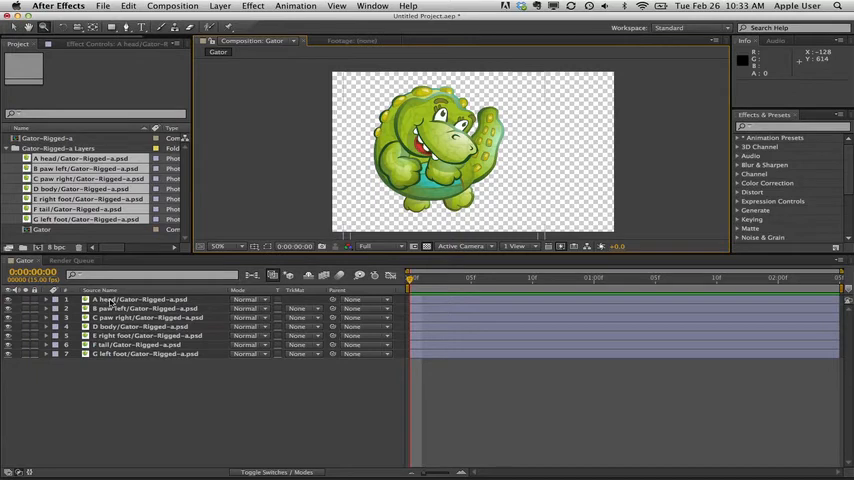
{"action": "left_click", "coordinate": [140, 300]}
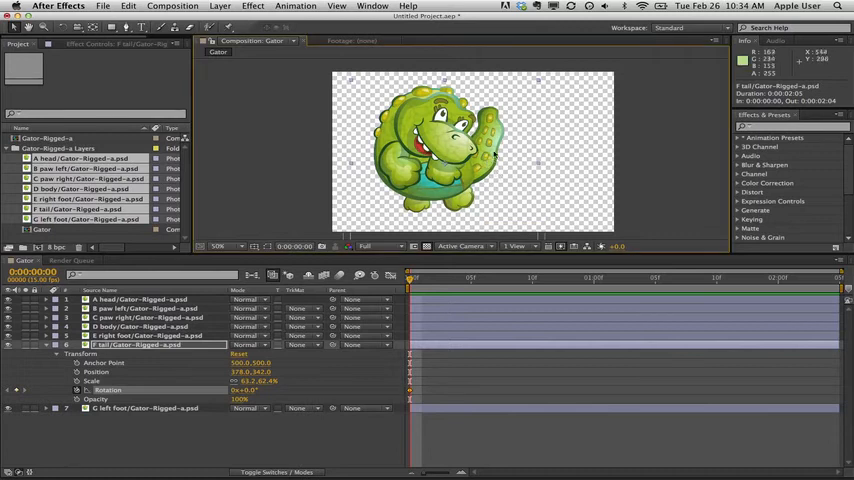
{"action": "mouse_move", "coordinate": [672, 190]}
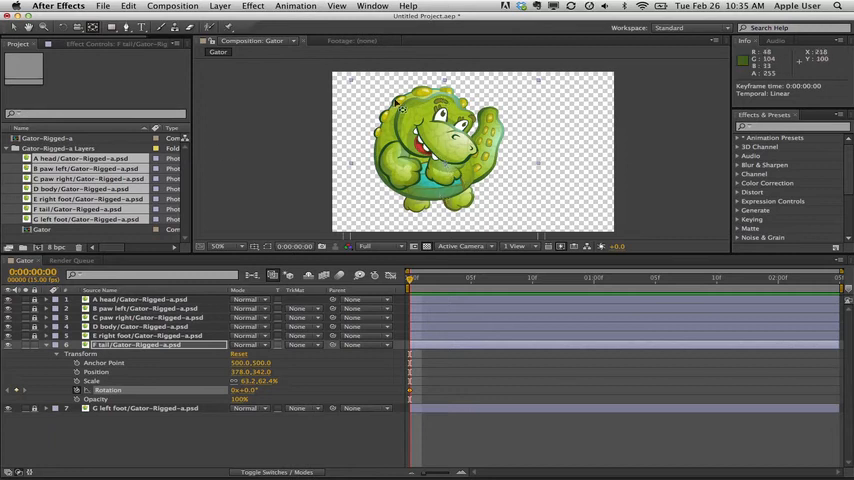
{"action": "mouse_move", "coordinate": [450, 170]}
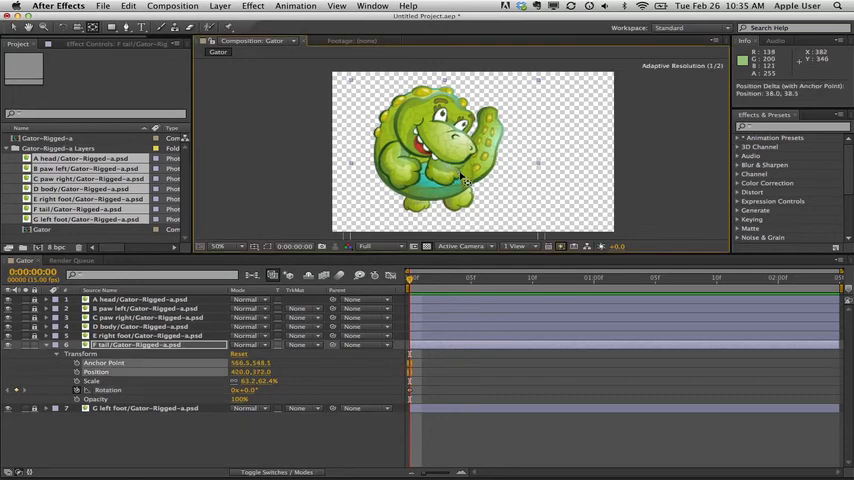
Step: Drag the tail layer's anchor point to the base of the tail with Pan Behind
{"action": "left_click_drag", "start_coordinate": [460, 180], "coordinate": [474, 184]}
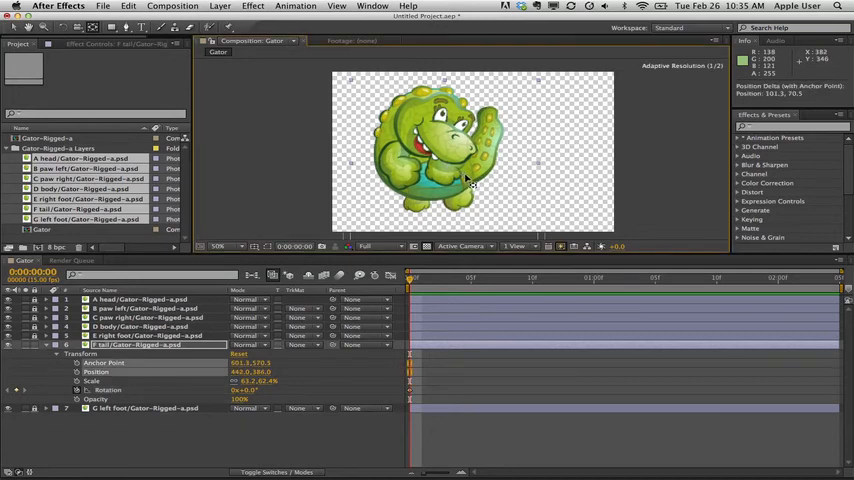
{"action": "left_click_drag", "start_coordinate": [474, 180], "coordinate": [488, 182]}
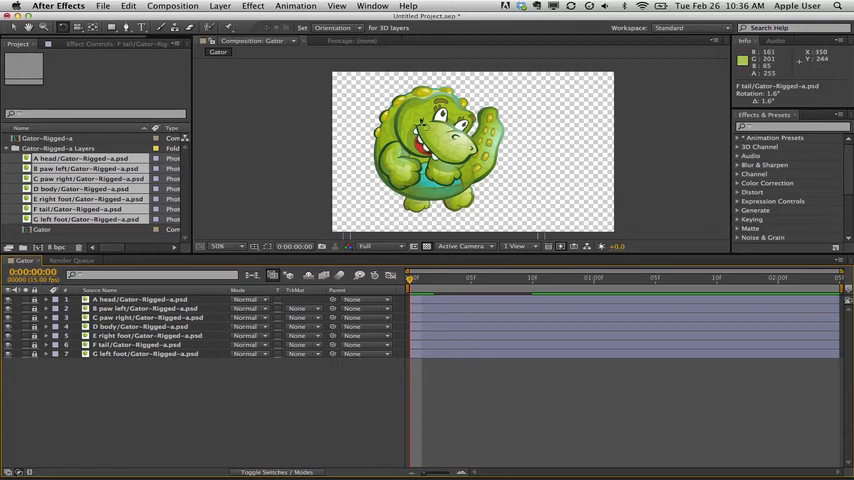
{"action": "mouse_move", "coordinate": [122, 304]}
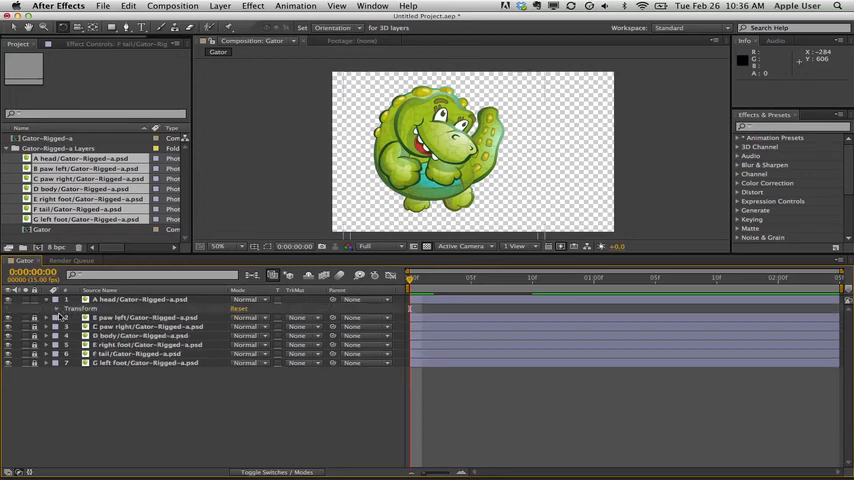
Step: Apply Effect > Distort > Liquify to the gator's head layer
{"action": "left_click", "coordinate": [56, 300]}
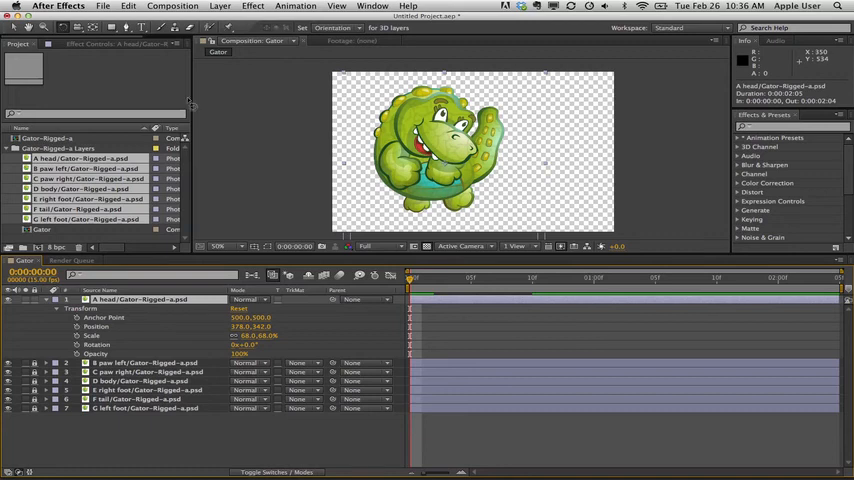
{"action": "left_click", "coordinate": [252, 6]}
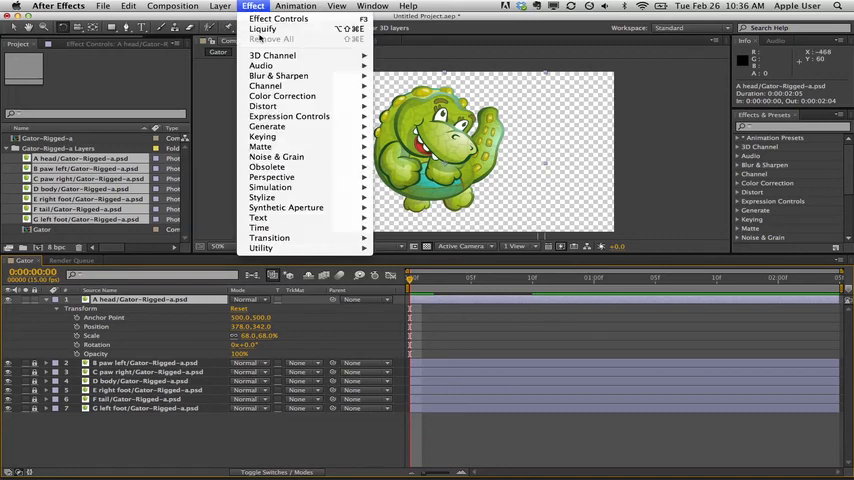
{"action": "left_click", "coordinate": [264, 104]}
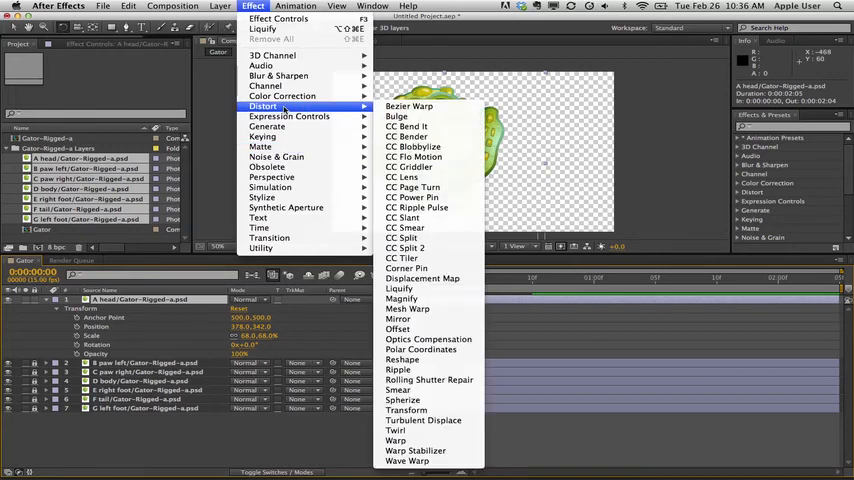
{"action": "mouse_move", "coordinate": [400, 288]}
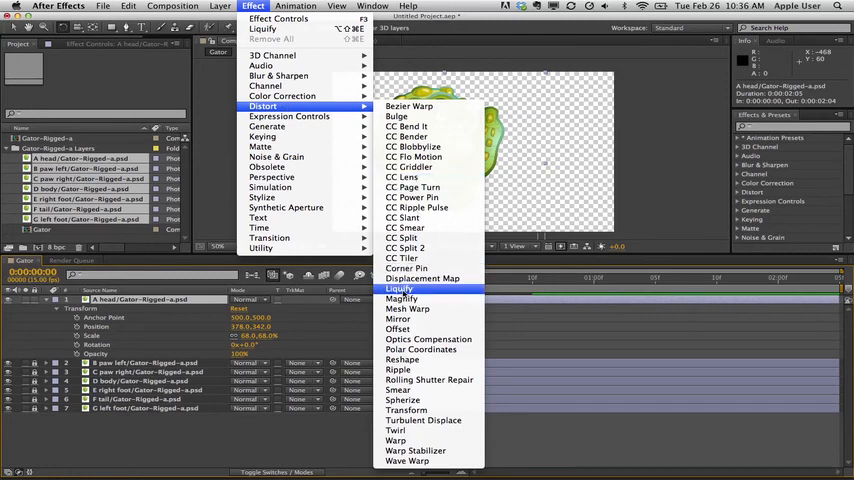
{"action": "left_click", "coordinate": [398, 288]}
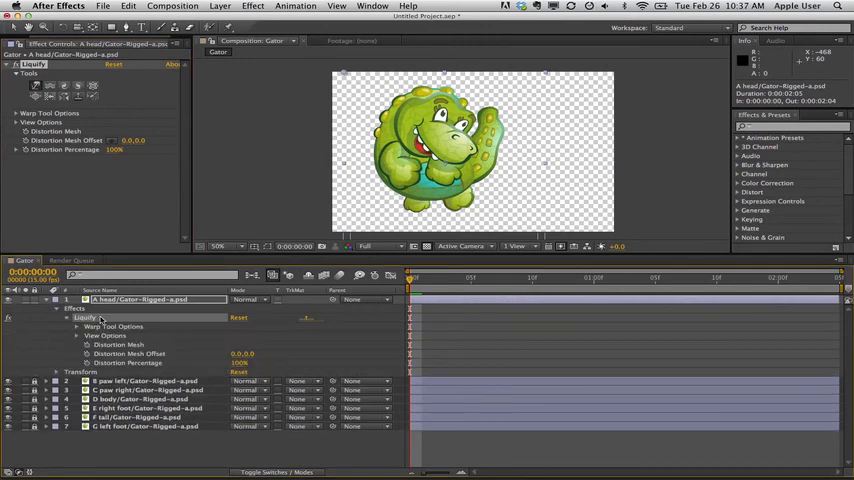
{"action": "mouse_move", "coordinate": [90, 354]}
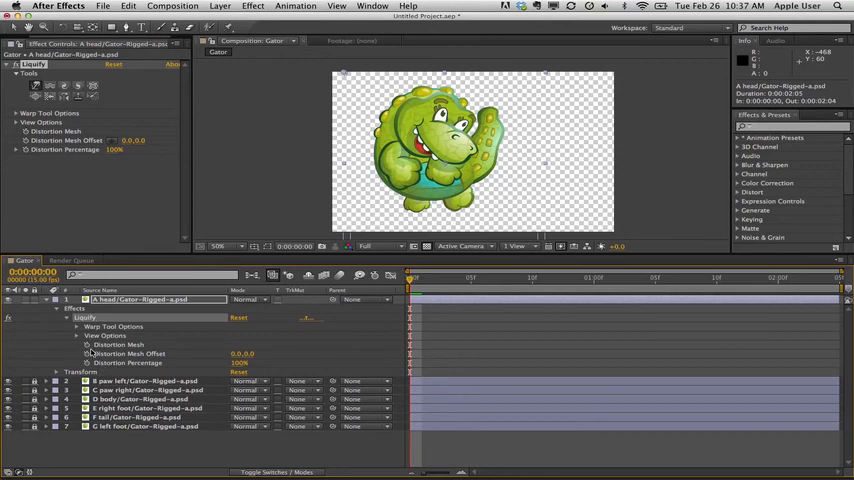
{"action": "mouse_move", "coordinate": [88, 352]}
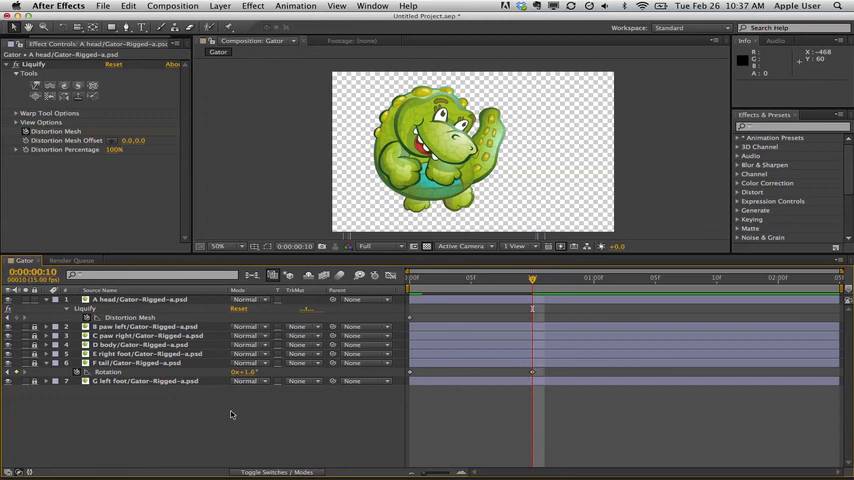
{"action": "mouse_move", "coordinate": [396, 324]}
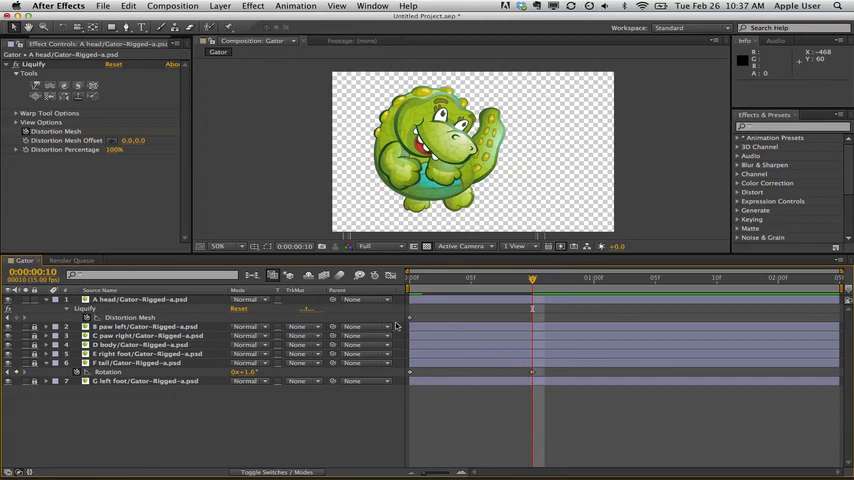
{"action": "mouse_move", "coordinate": [206, 148]}
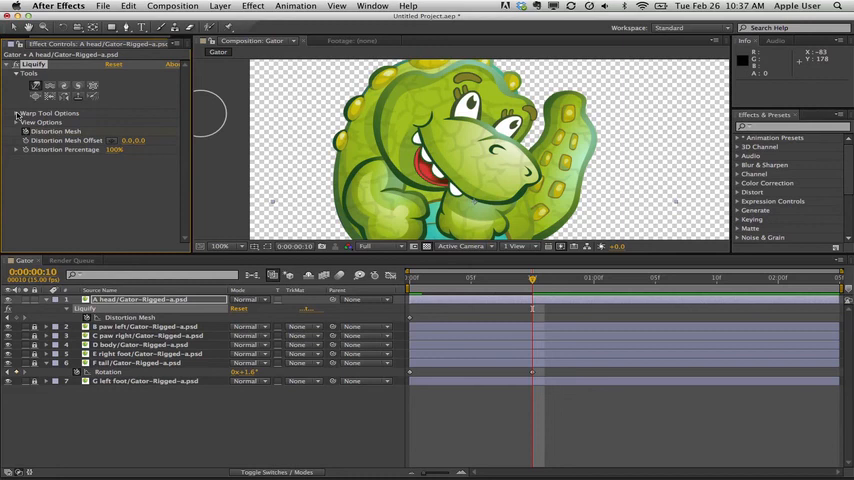
{"action": "left_click", "coordinate": [18, 112]}
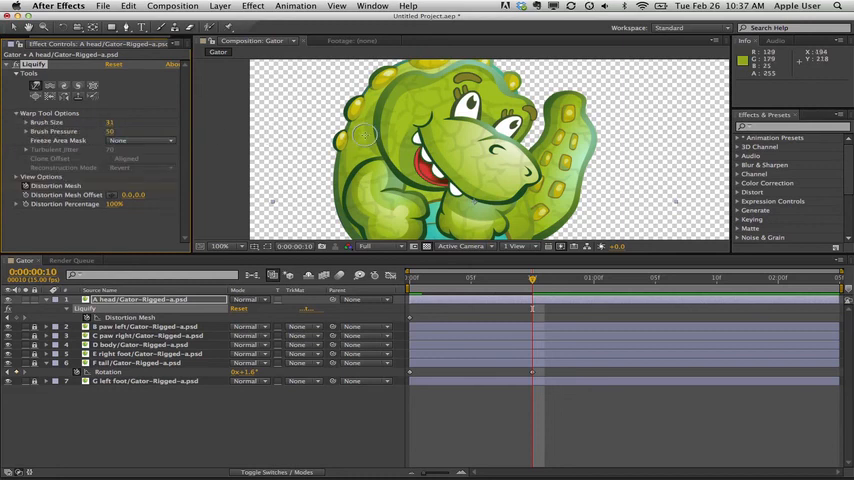
{"action": "left_click_drag", "start_coordinate": [364, 136], "coordinate": [428, 180]}
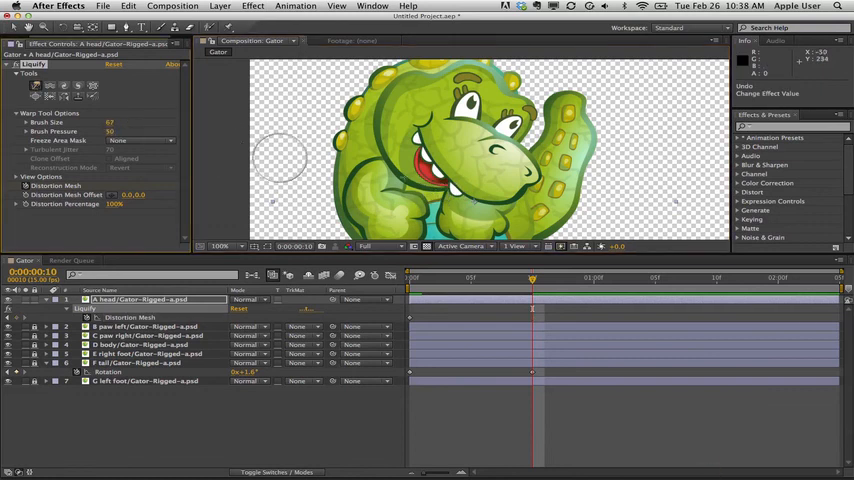
{"action": "left_click_drag", "start_coordinate": [280, 160], "coordinate": [456, 164]}
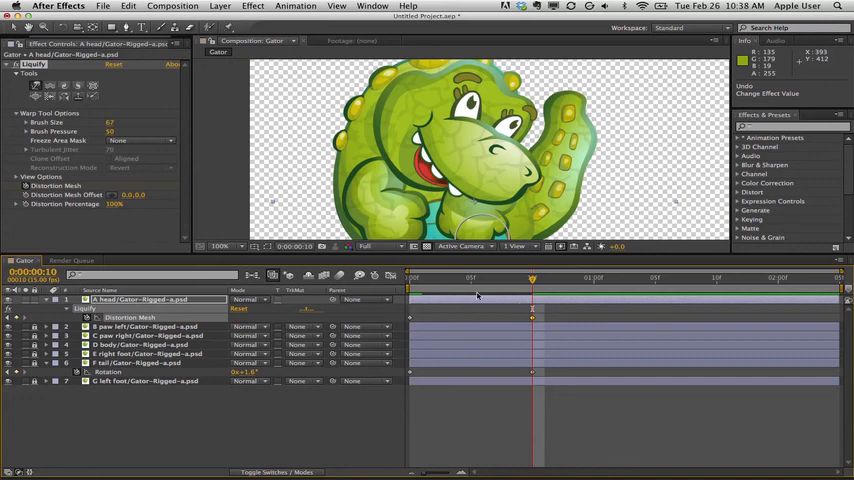
{"action": "mouse_move", "coordinate": [482, 332]}
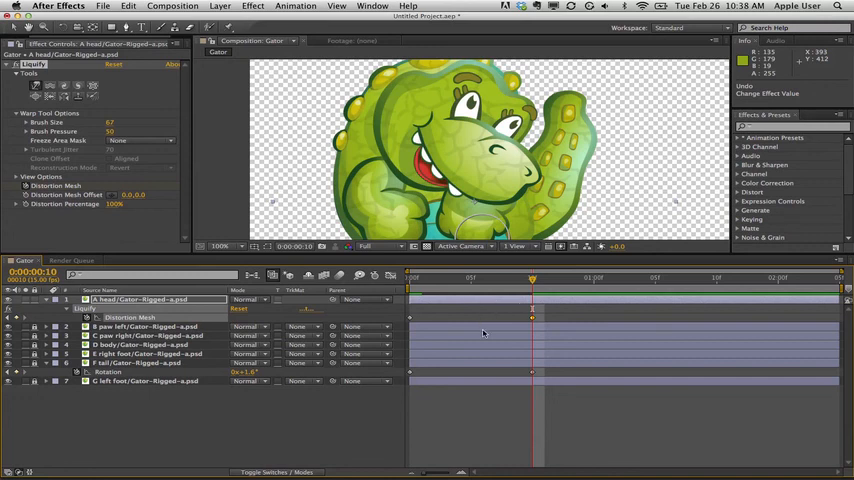